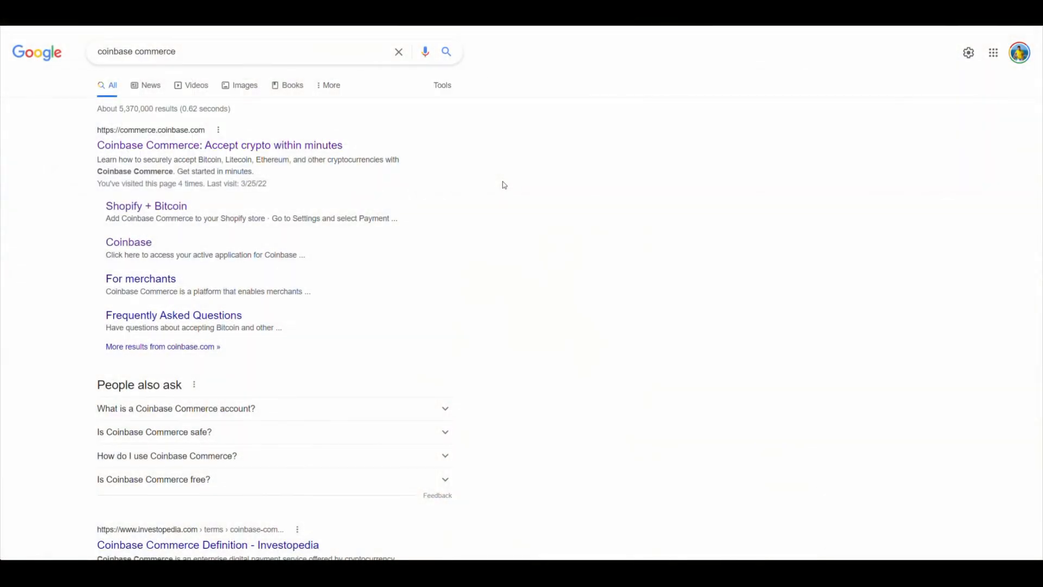
{"action": "mouse_move", "coordinate": [489, 191]}
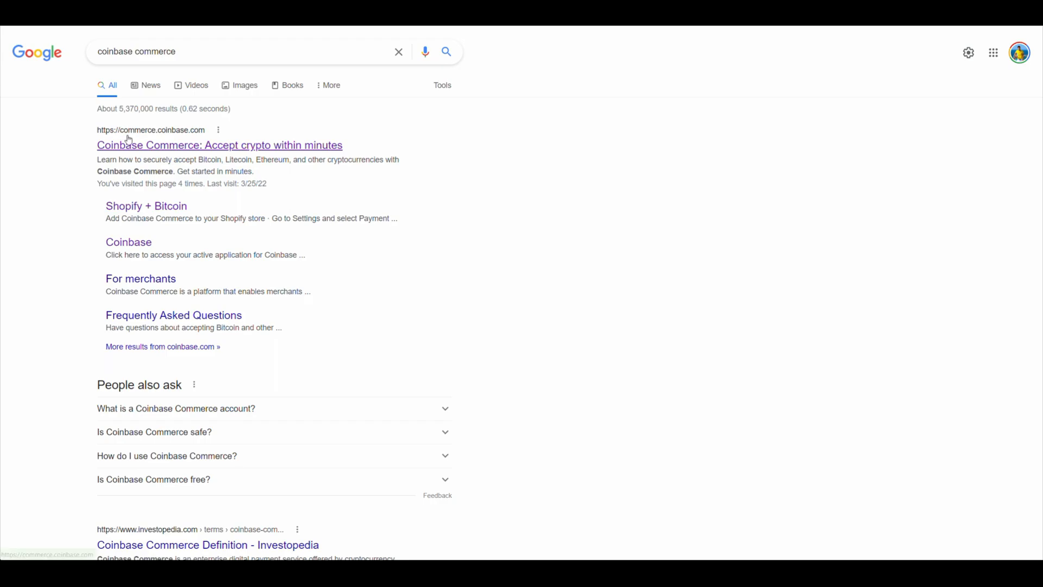
Open the Coinbase Commerce site from Google and start self-managed account signup
{"action": "left_click", "coordinate": [219, 145]}
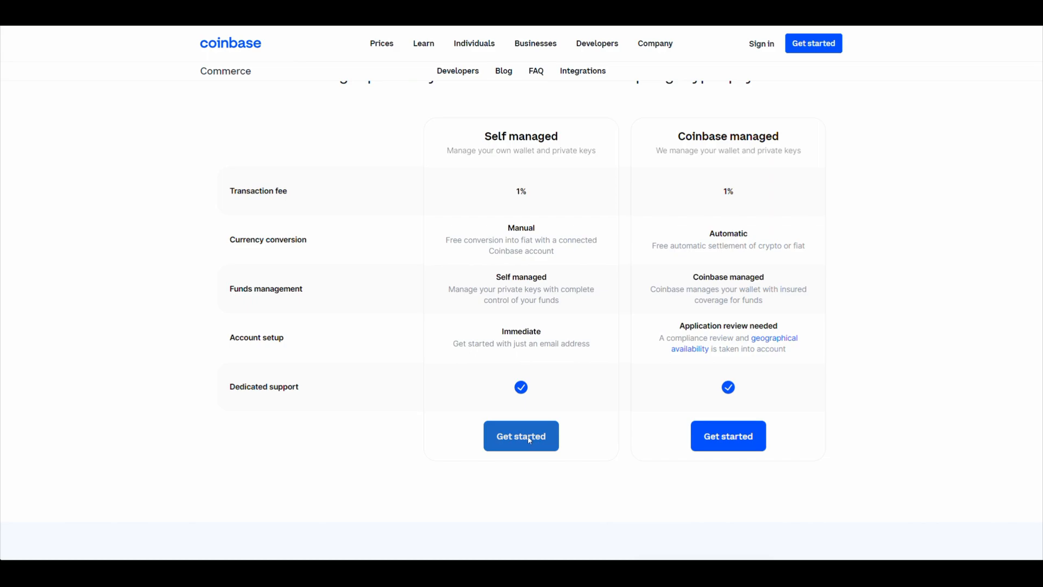
{"action": "left_click", "coordinate": [521, 436]}
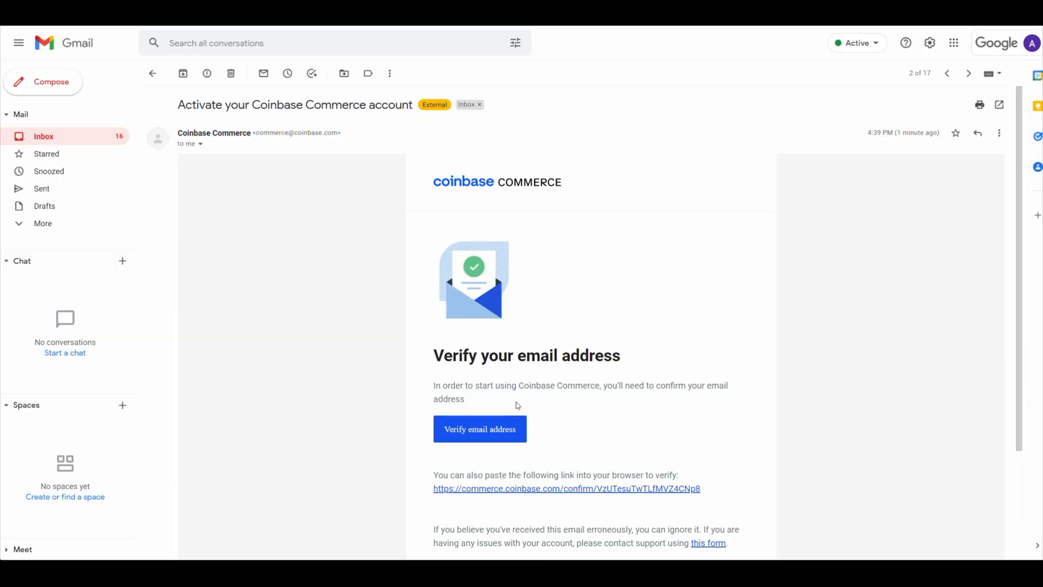
Verify the email, enable 2-step verification with the authenticator code, and download backup codes
{"action": "left_click", "coordinate": [480, 429]}
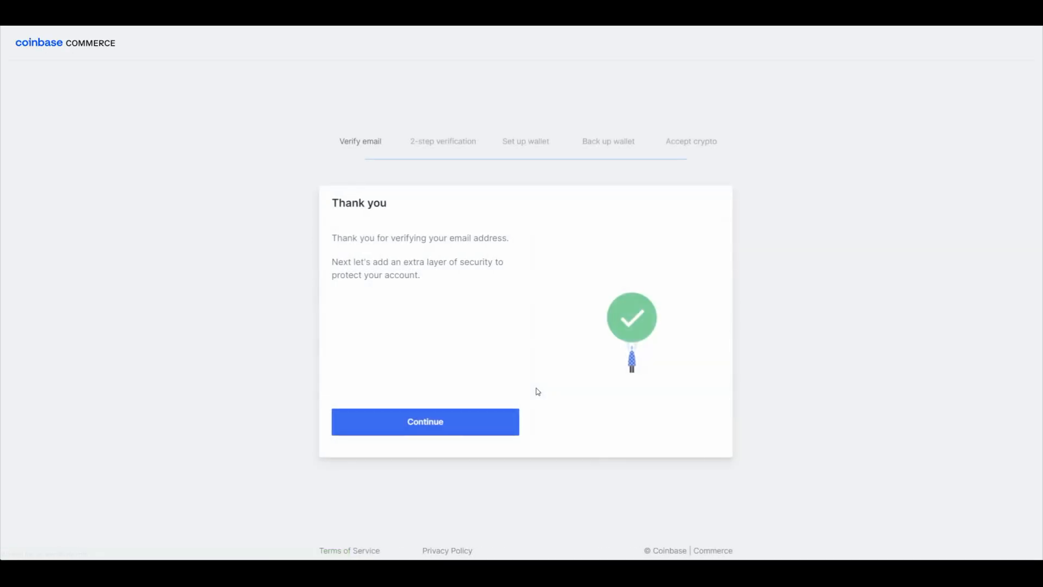
{"action": "left_click", "coordinate": [425, 421]}
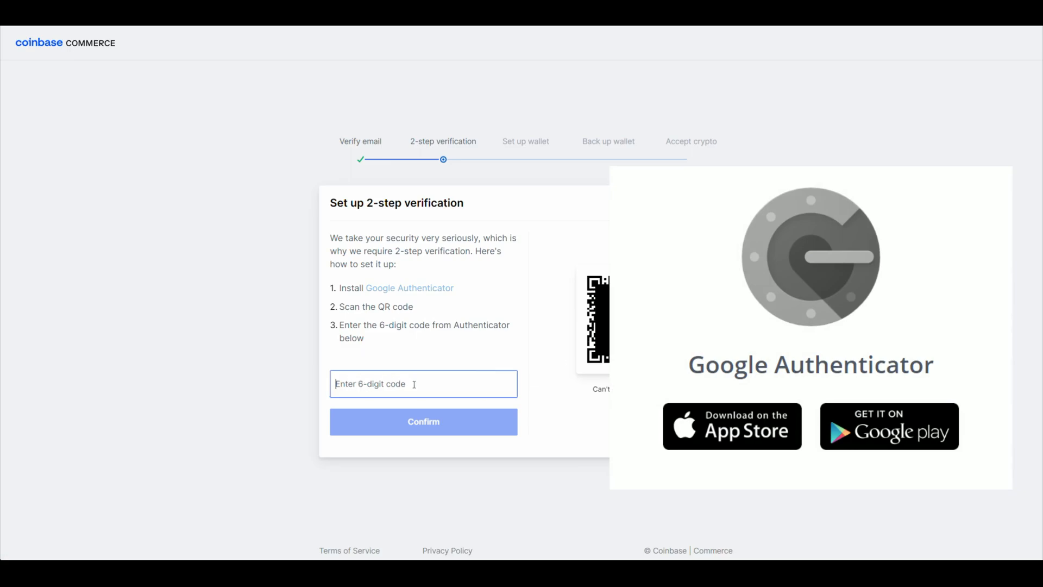
{"action": "left_click", "coordinate": [424, 421]}
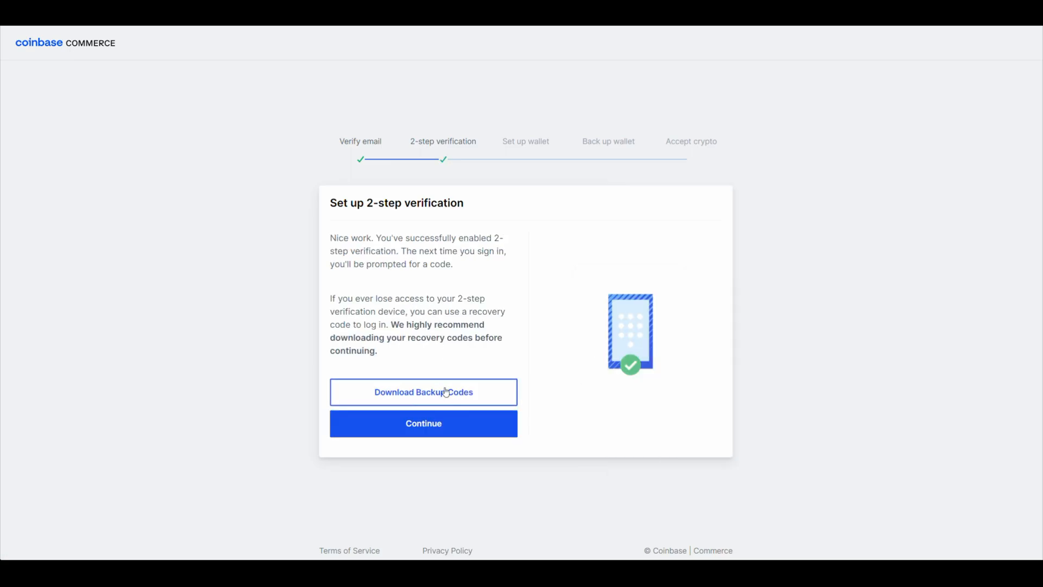
{"action": "left_click", "coordinate": [423, 392]}
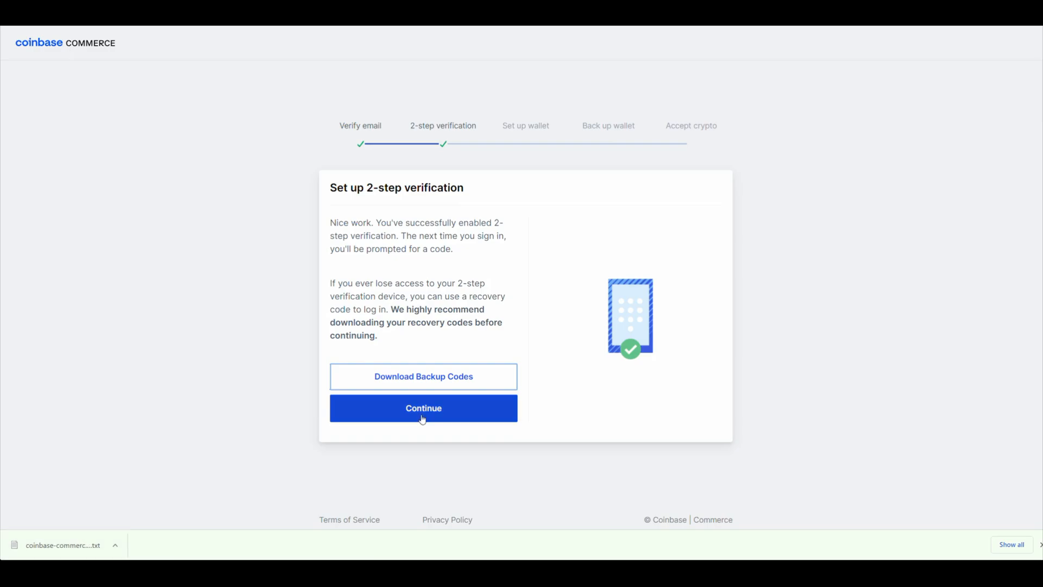
{"action": "left_click", "coordinate": [423, 408]}
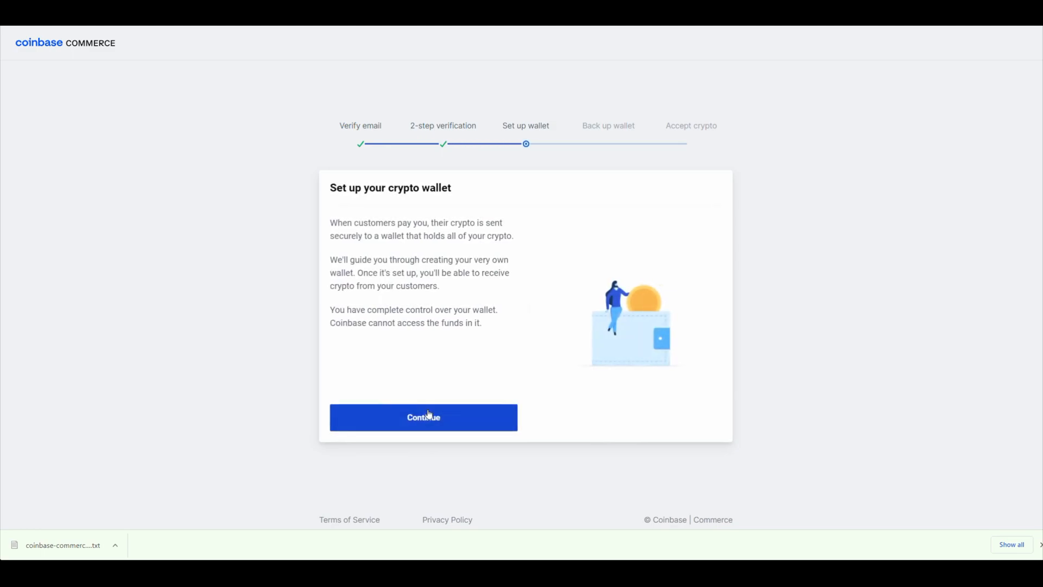
{"action": "mouse_move", "coordinate": [447, 343]}
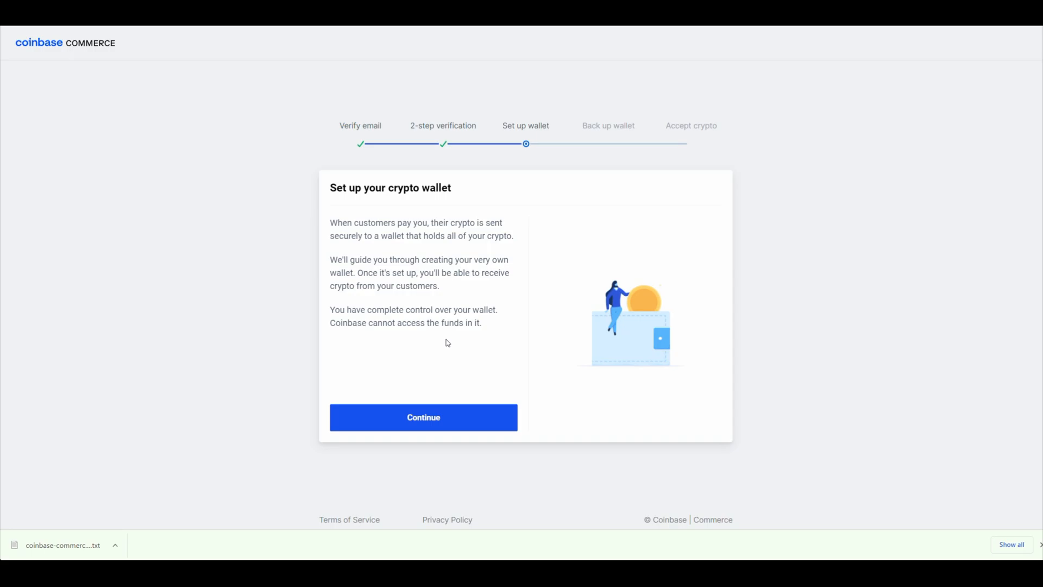
Create the wallet, reveal and copy its seed phrase, and confirm it is saved
{"action": "left_click", "coordinate": [423, 417]}
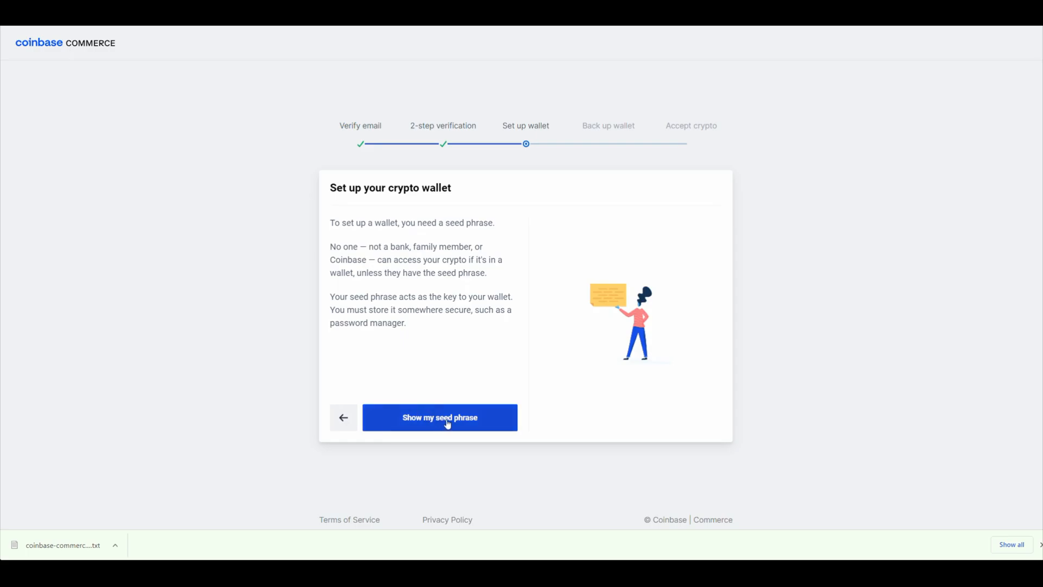
{"action": "left_click", "coordinate": [439, 417]}
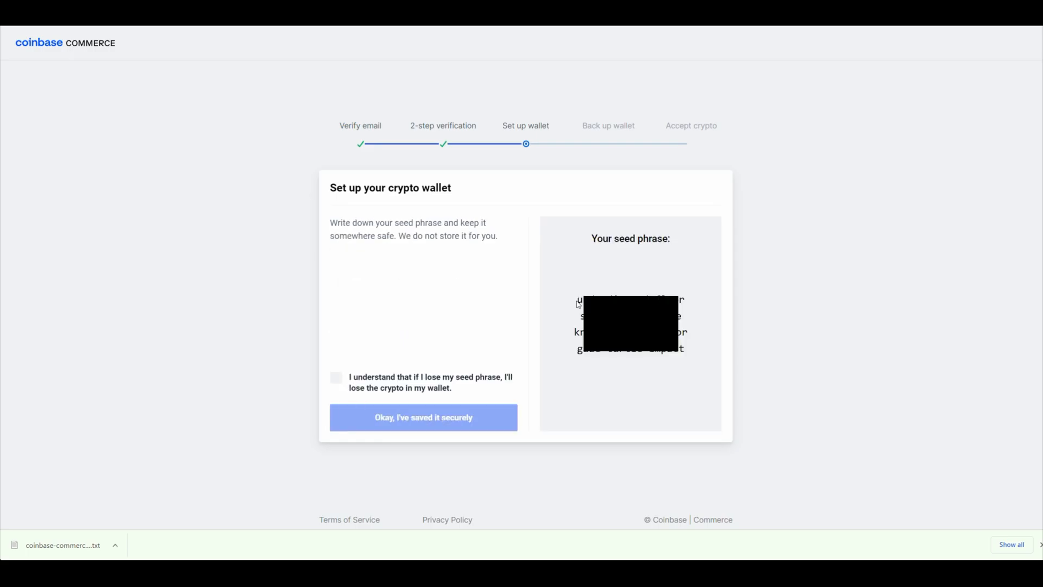
{"action": "left_click_drag", "start_coordinate": [579, 300], "coordinate": [682, 339]}
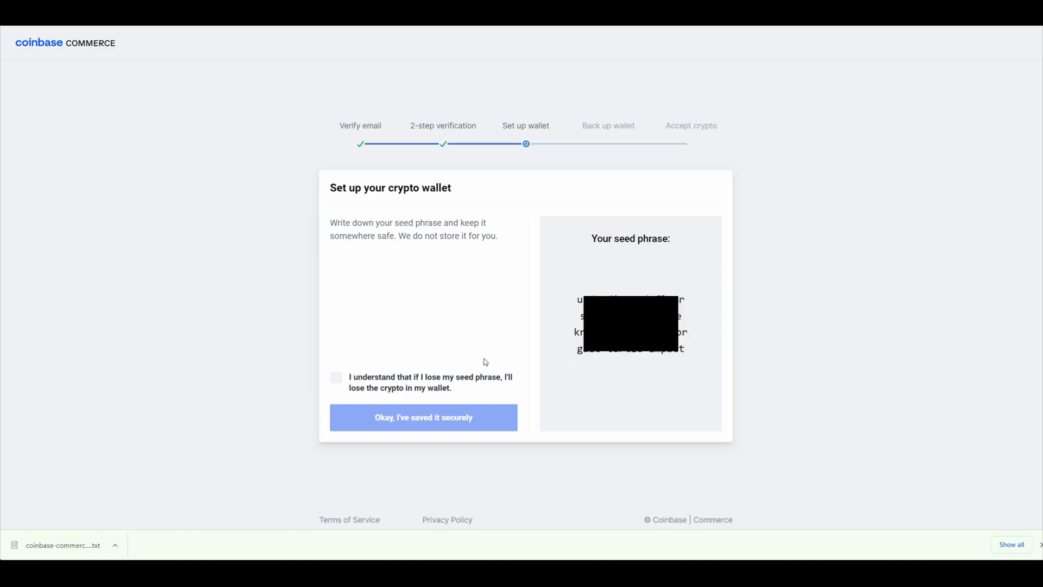
{"action": "left_click", "coordinate": [335, 377]}
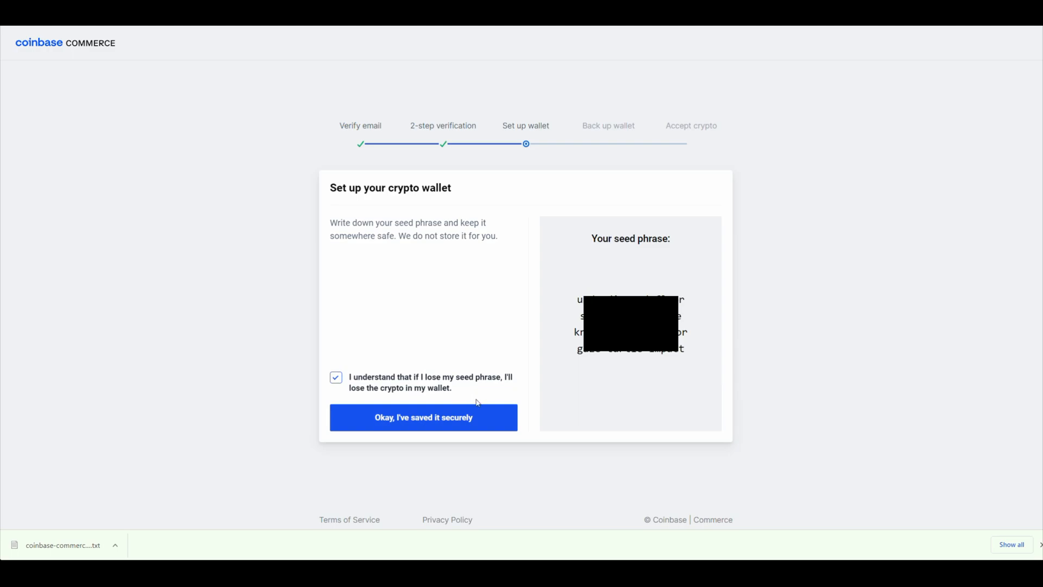
{"action": "left_click", "coordinate": [423, 417]}
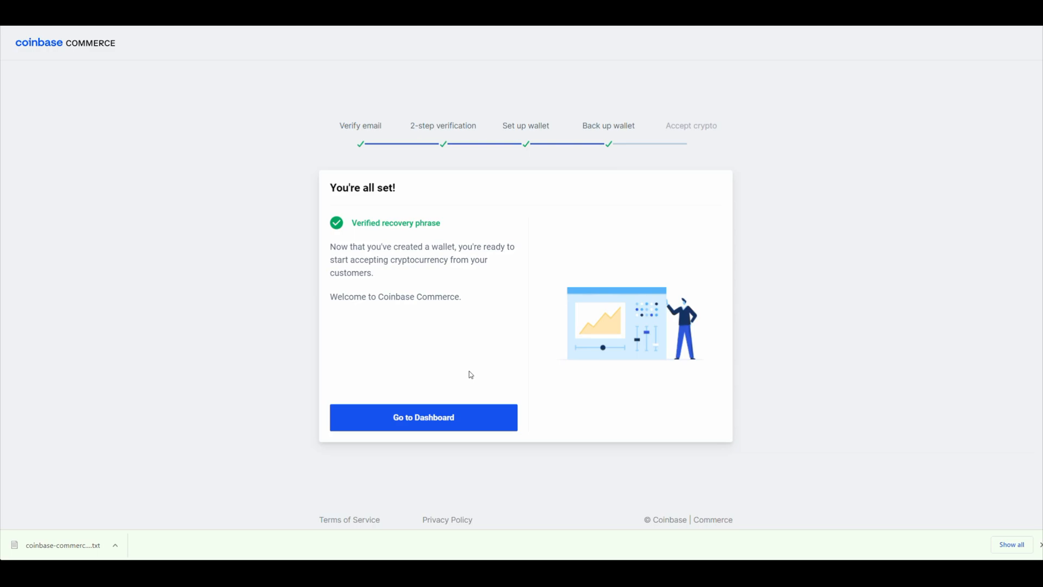
Open the dashboard's Balances page showing zero balances, then the account avatar menu
{"action": "left_click", "coordinate": [424, 418]}
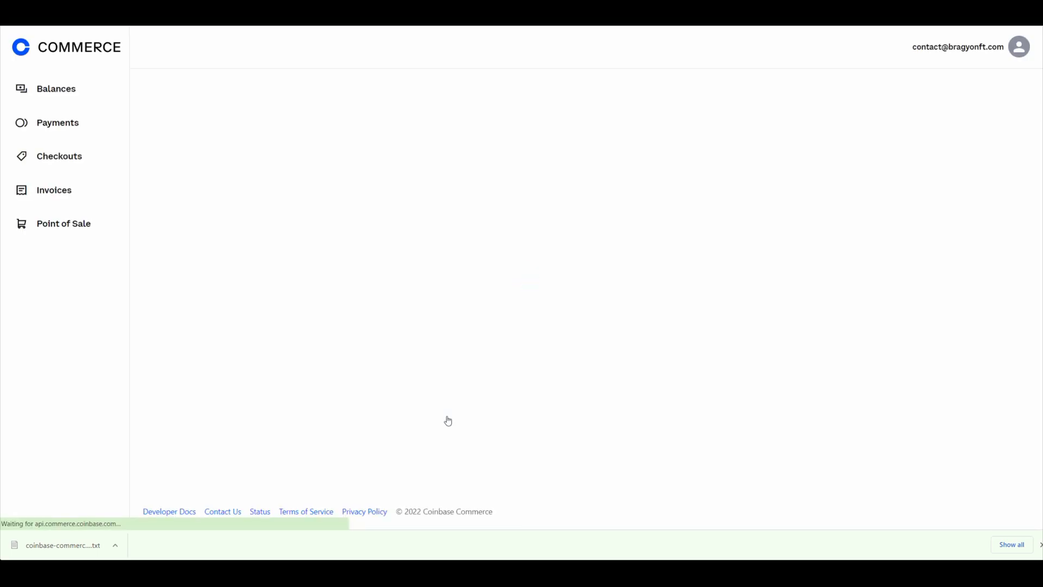
{"action": "left_click", "coordinate": [55, 89]}
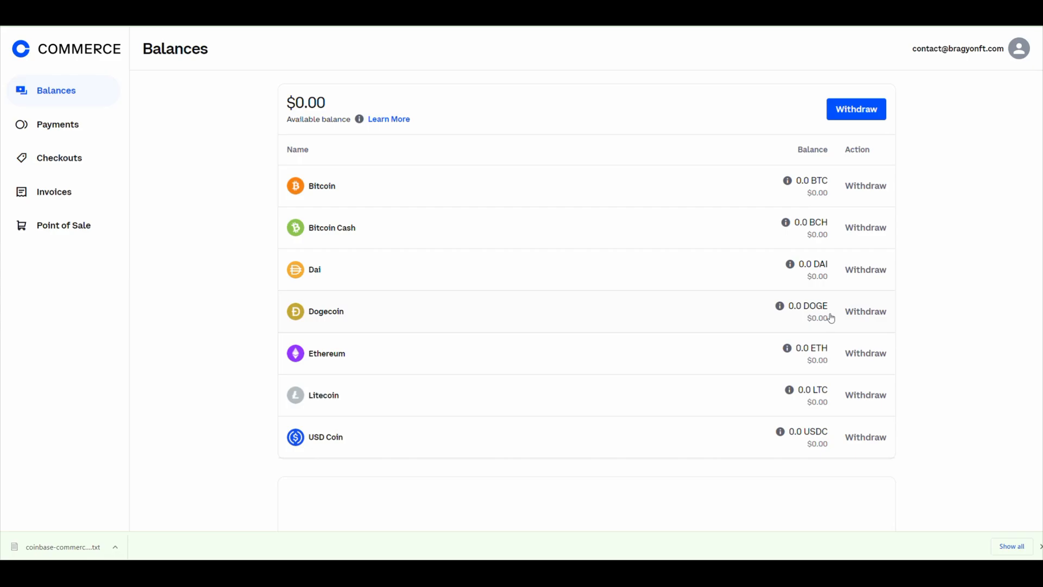
{"action": "left_click", "coordinate": [1019, 48]}
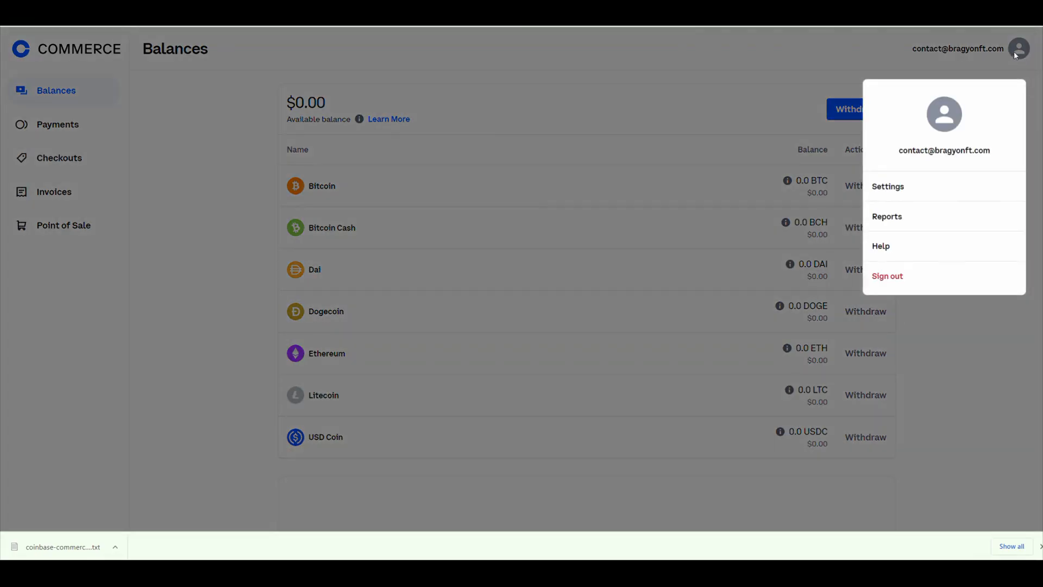
{"action": "mouse_move", "coordinate": [891, 202]}
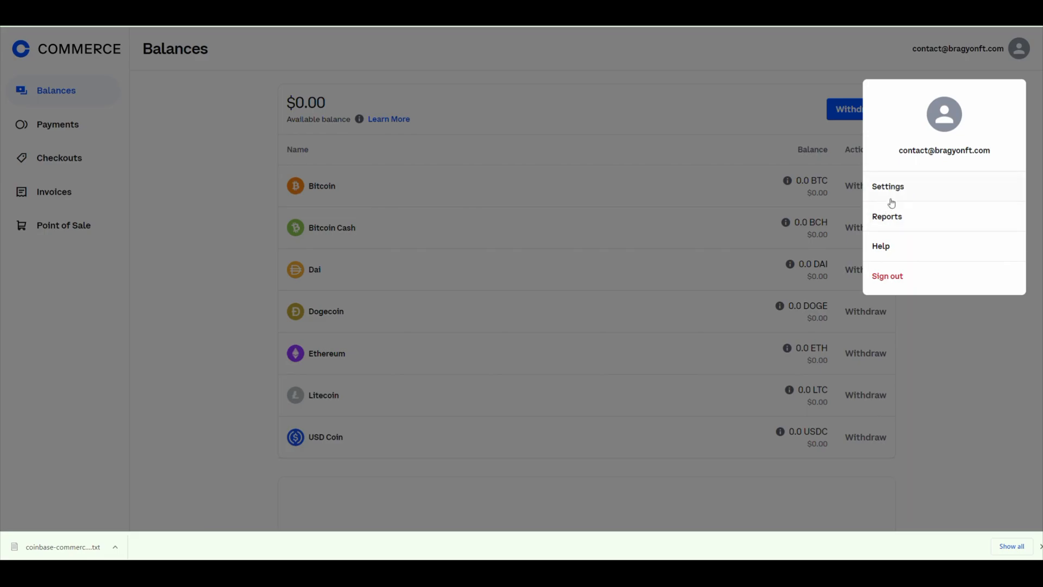
Generate a new API key under Settings > Security
{"action": "left_click", "coordinate": [889, 187]}
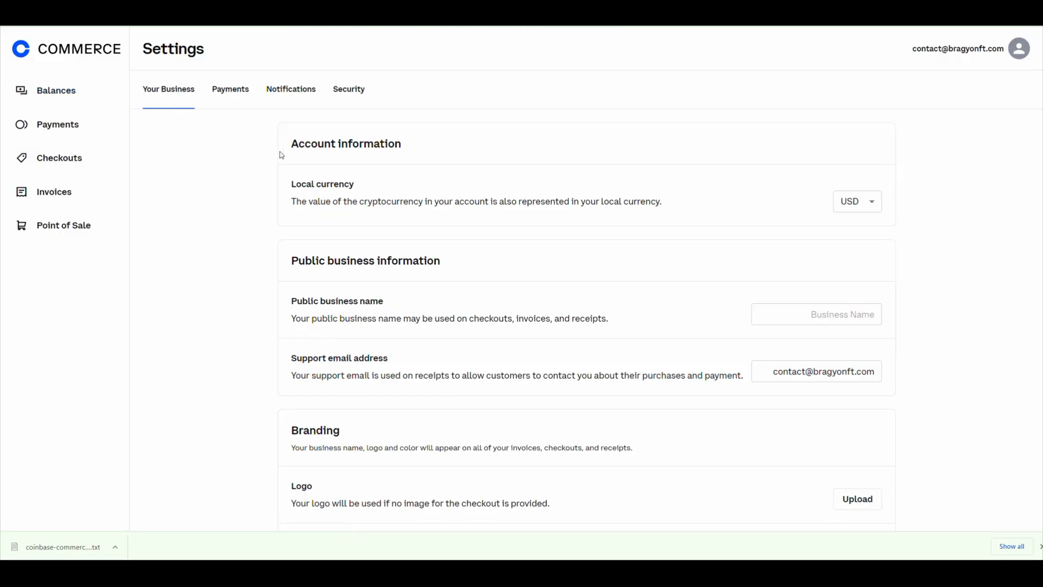
{"action": "left_click", "coordinate": [349, 89]}
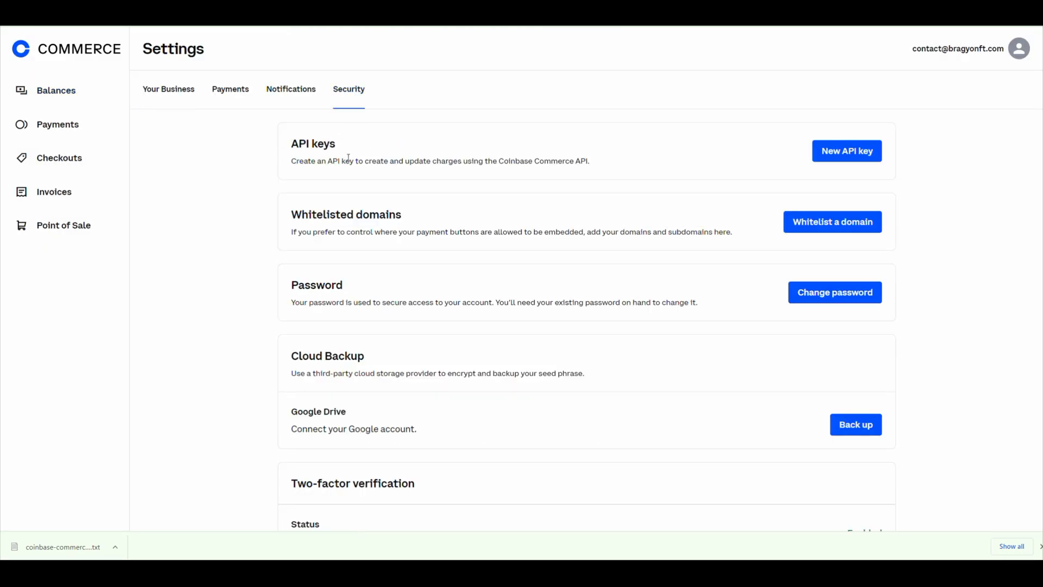
{"action": "left_click", "coordinate": [847, 151]}
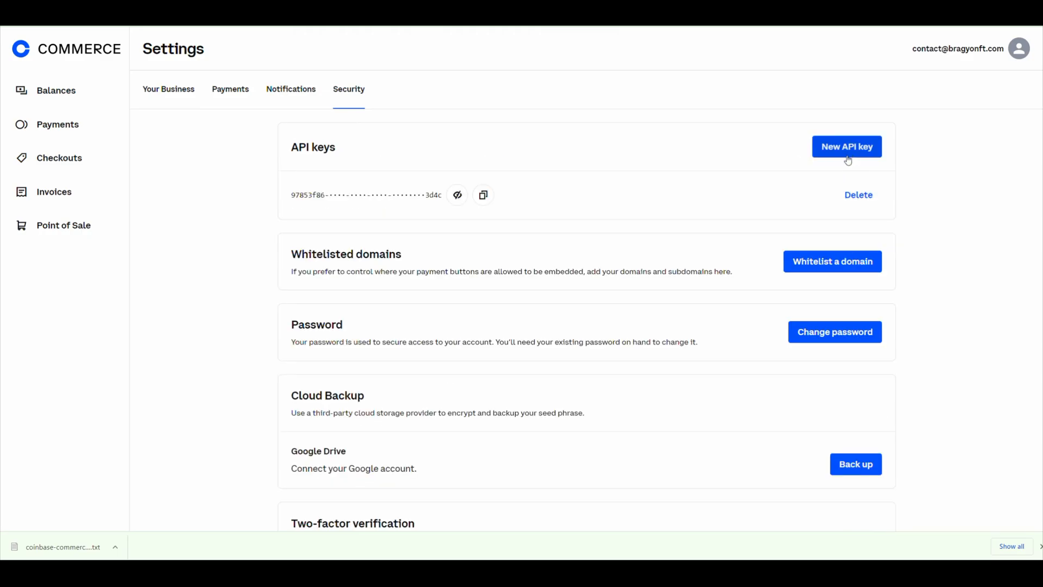
{"action": "mouse_move", "coordinate": [491, 176]}
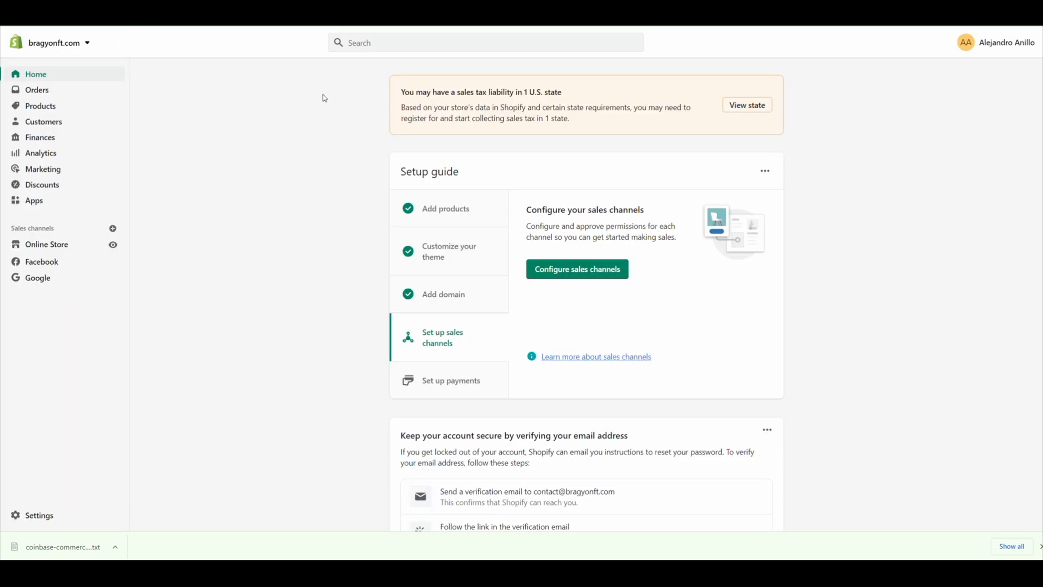
{"action": "mouse_move", "coordinate": [175, 96]}
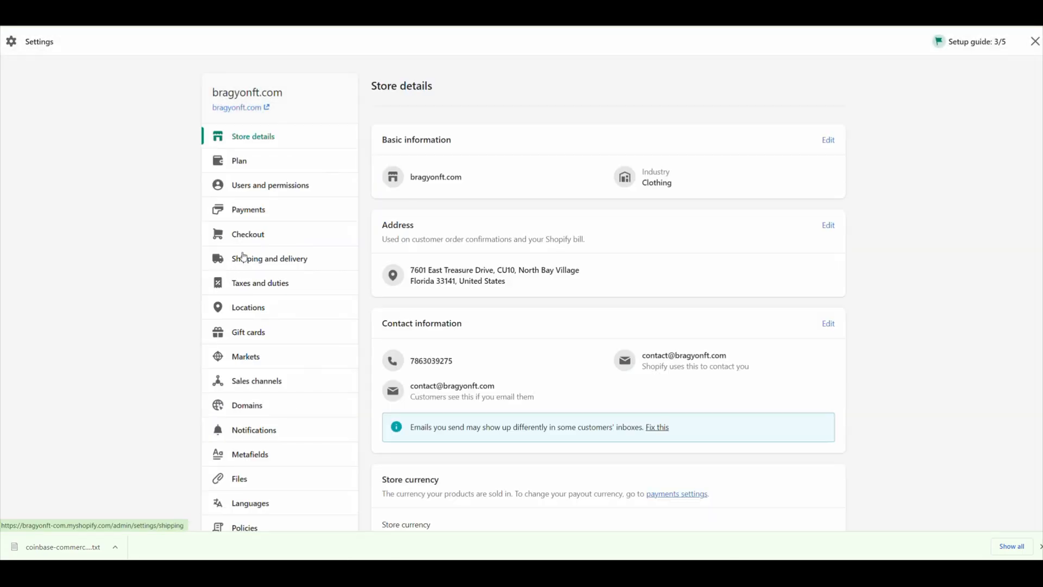
Search Shopify's payment providers for 'coinbase' and select Coinbase Commerce
{"action": "left_click", "coordinate": [248, 209]}
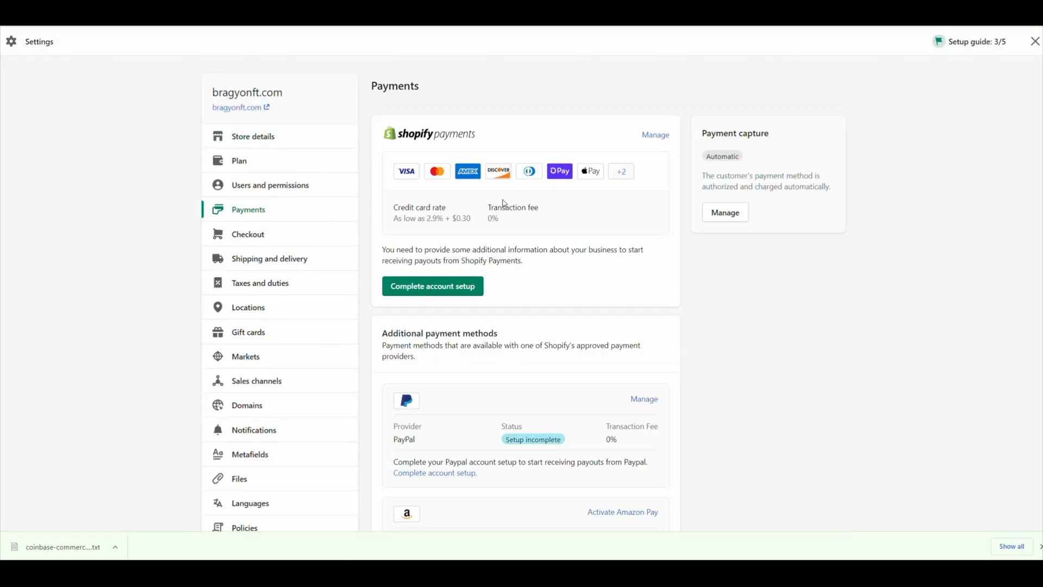
{"action": "scroll", "scroll_direction": "down", "scroll_amount": 3}
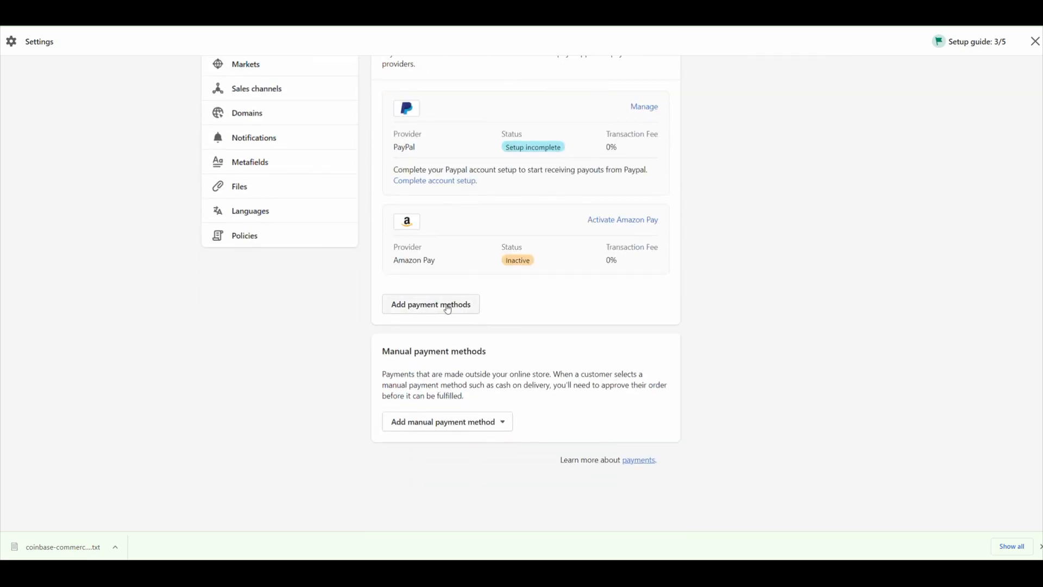
{"action": "left_click", "coordinate": [431, 304]}
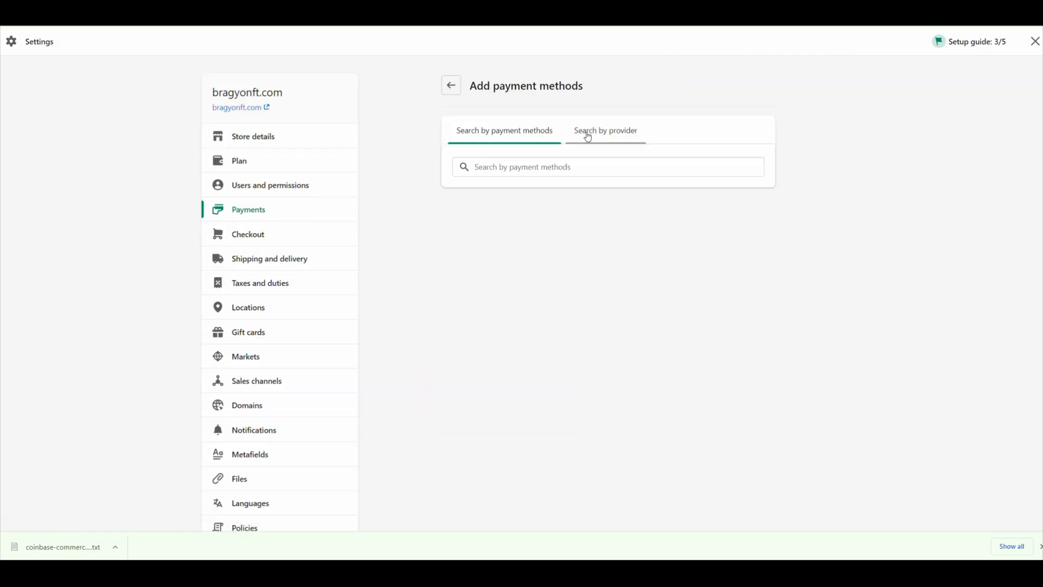
{"action": "left_click", "coordinate": [605, 130]}
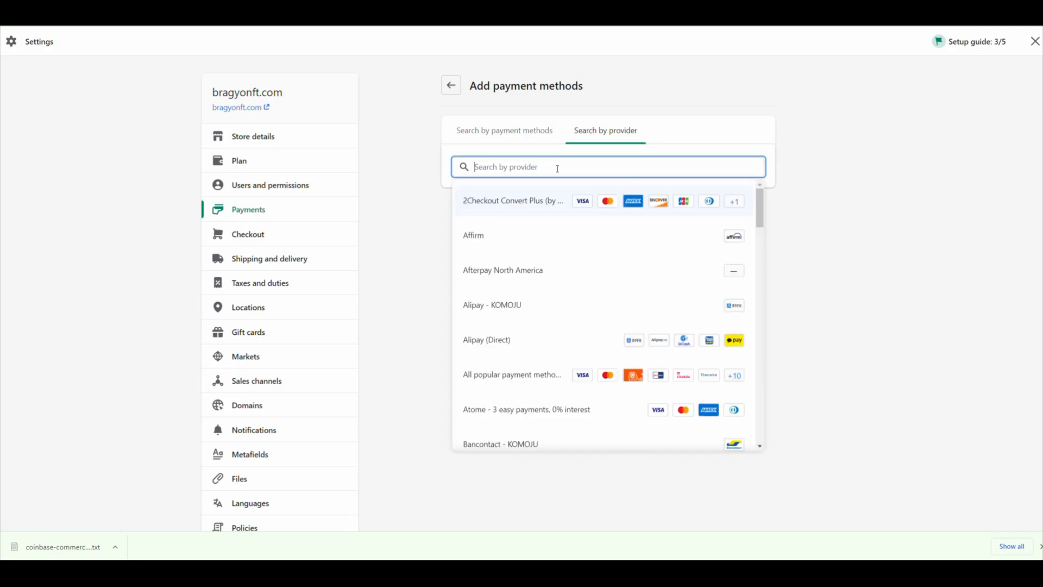
{"action": "type", "text": "coinbas"}
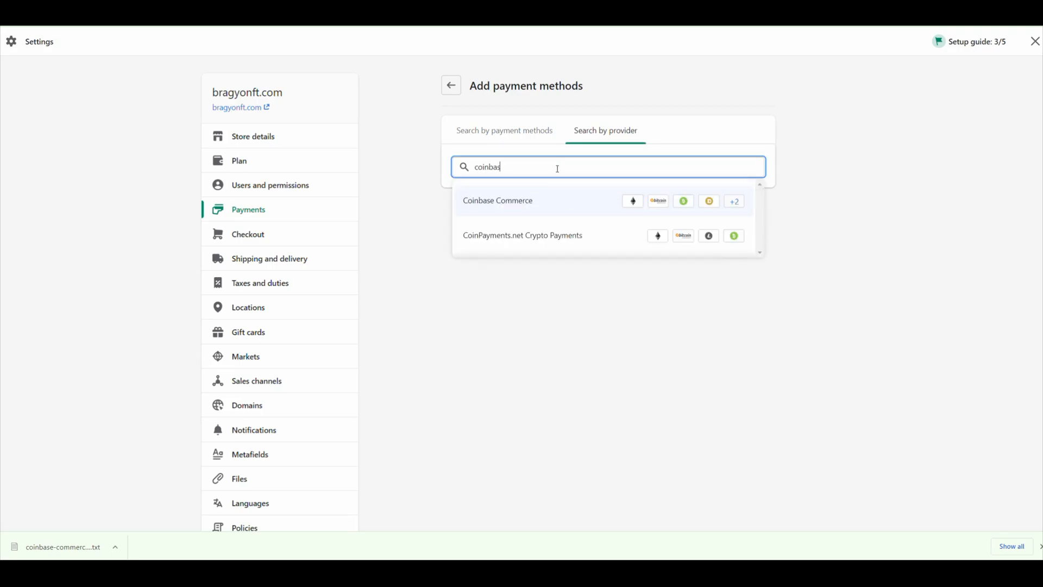
{"action": "type", "text": "e"}
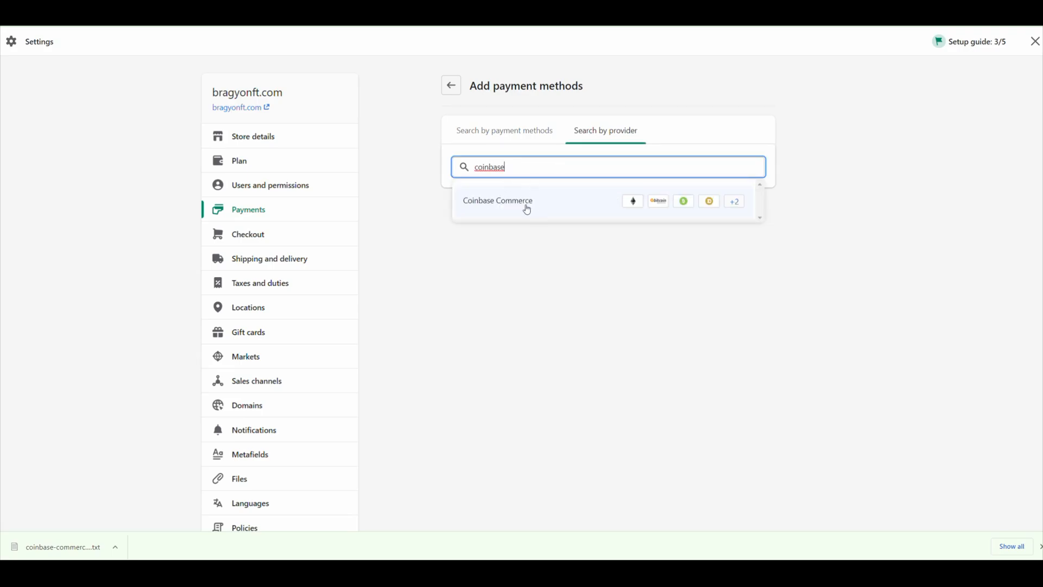
{"action": "left_click", "coordinate": [497, 203]}
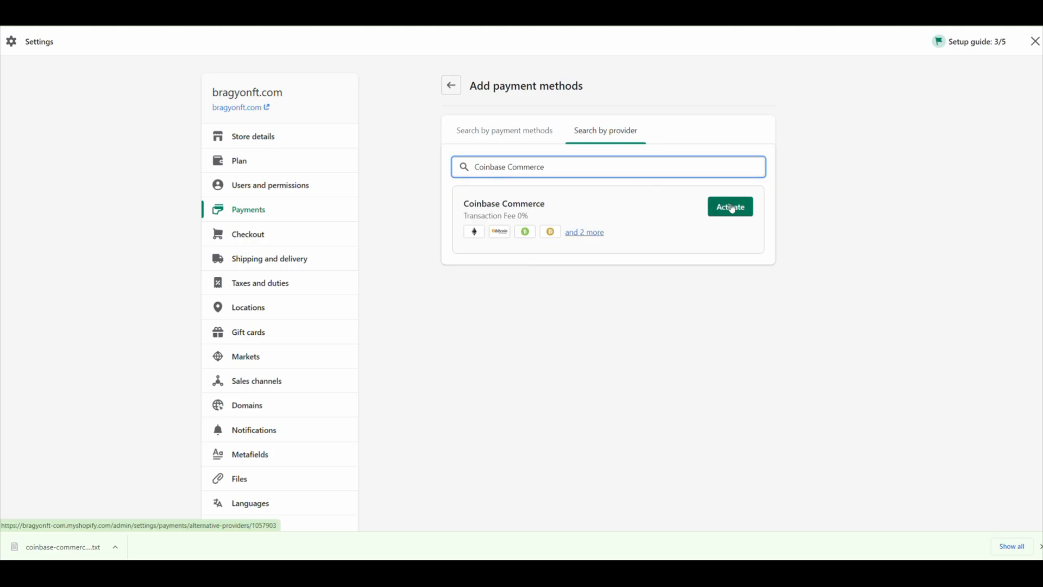
Activate Coinbase Commerce, connect the store, and install the Coinbase Commerce app
{"action": "left_click", "coordinate": [729, 207]}
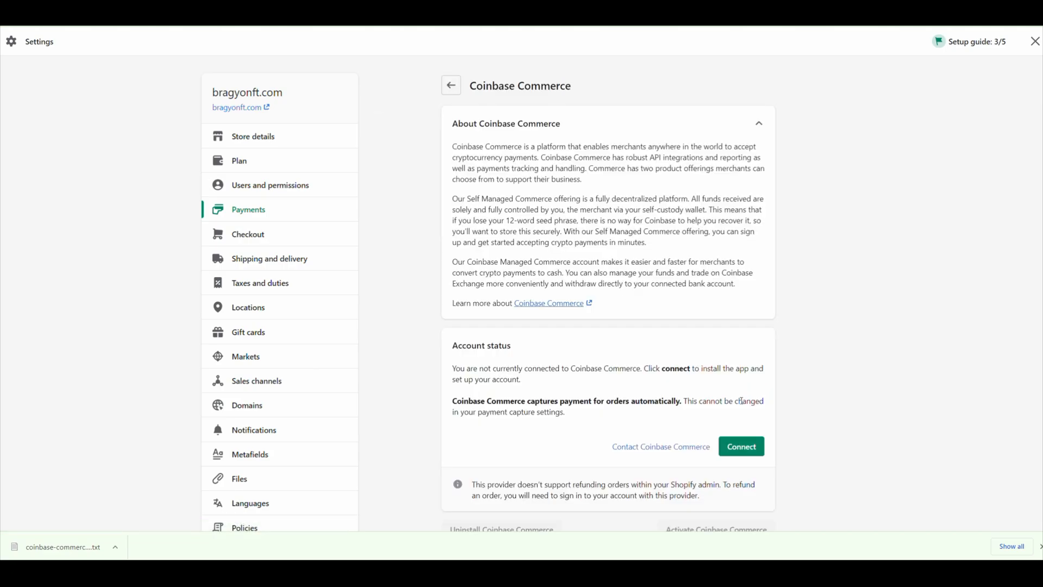
{"action": "left_click", "coordinate": [741, 446]}
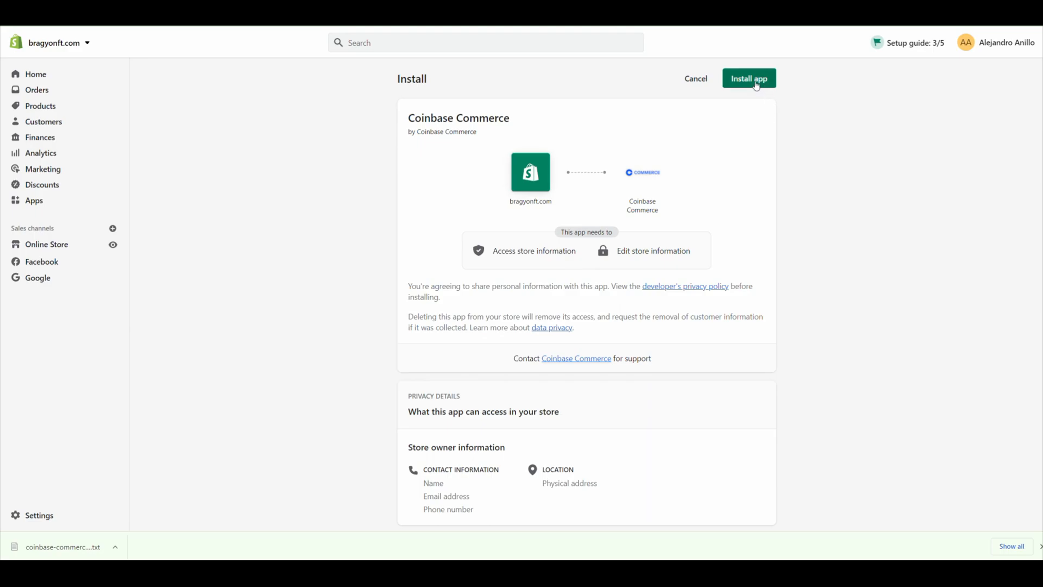
{"action": "left_click", "coordinate": [748, 78]}
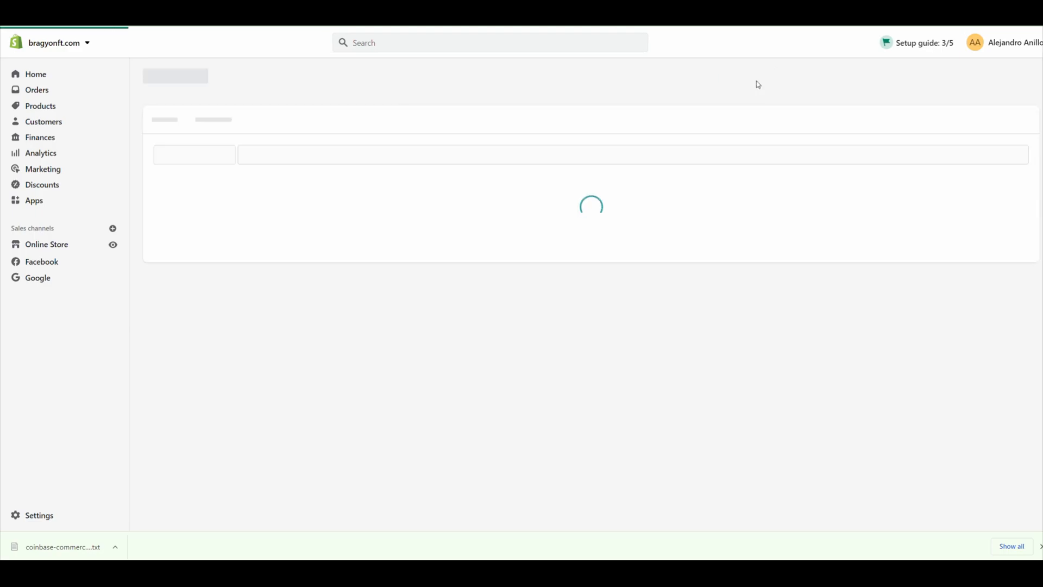
{"action": "left_click", "coordinate": [39, 514]}
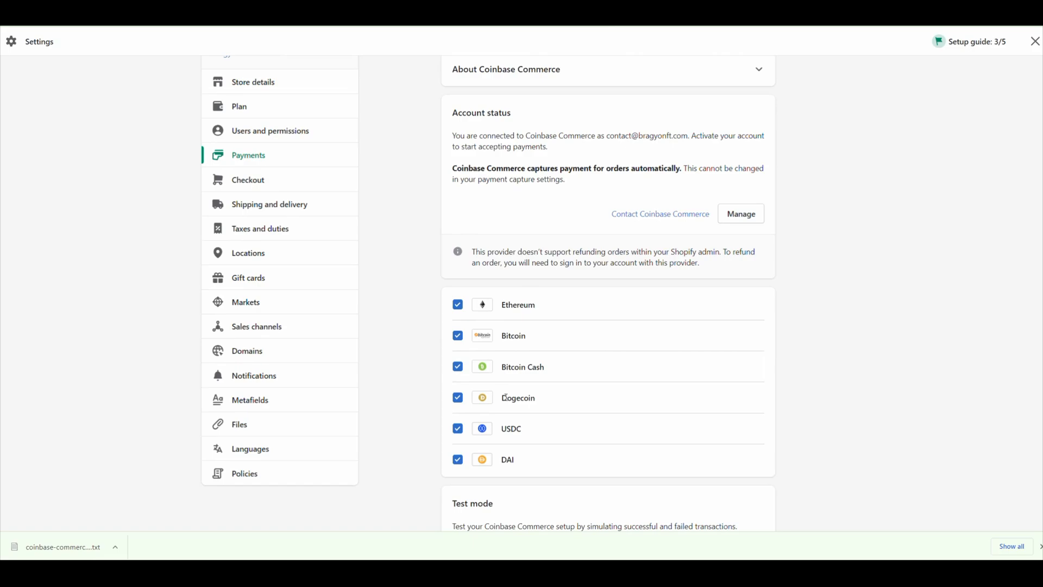
Activate Coinbase Commerce as a payment method and open its account dashboard
{"action": "scroll", "scroll_direction": "down", "scroll_amount": 3}
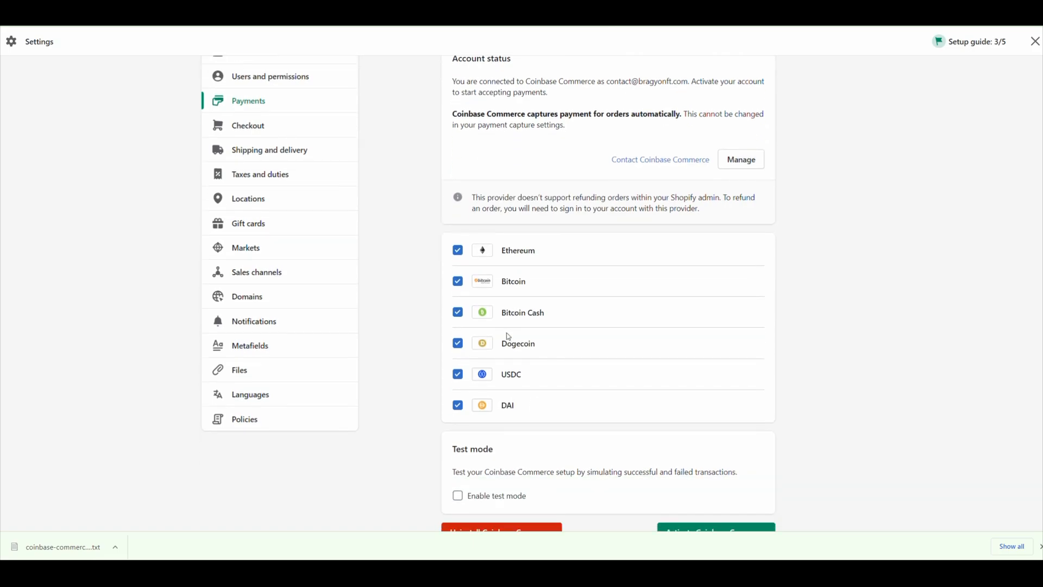
{"action": "scroll", "scroll_direction": "down", "scroll_amount": 3}
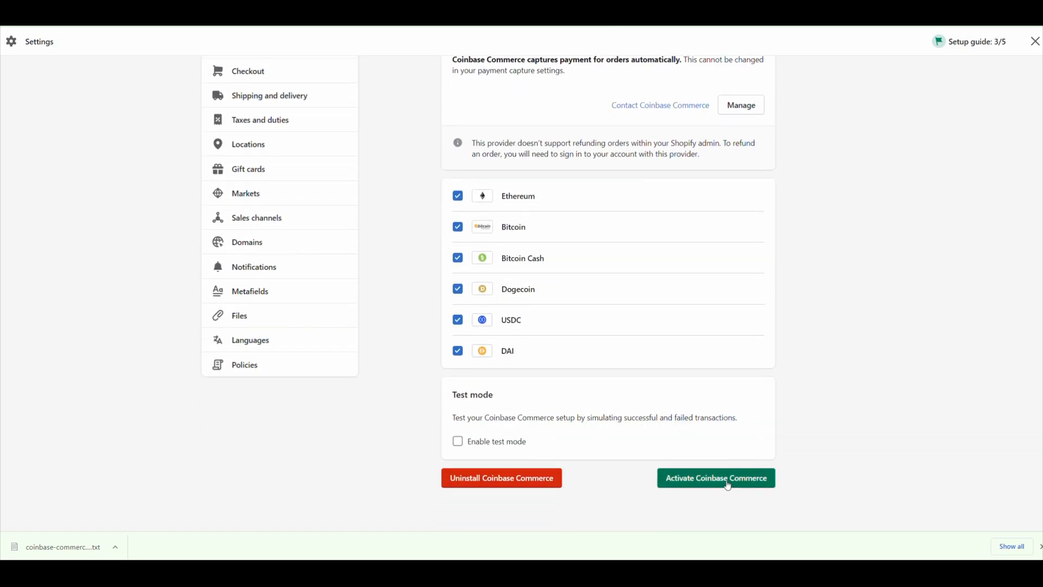
{"action": "left_click", "coordinate": [715, 477]}
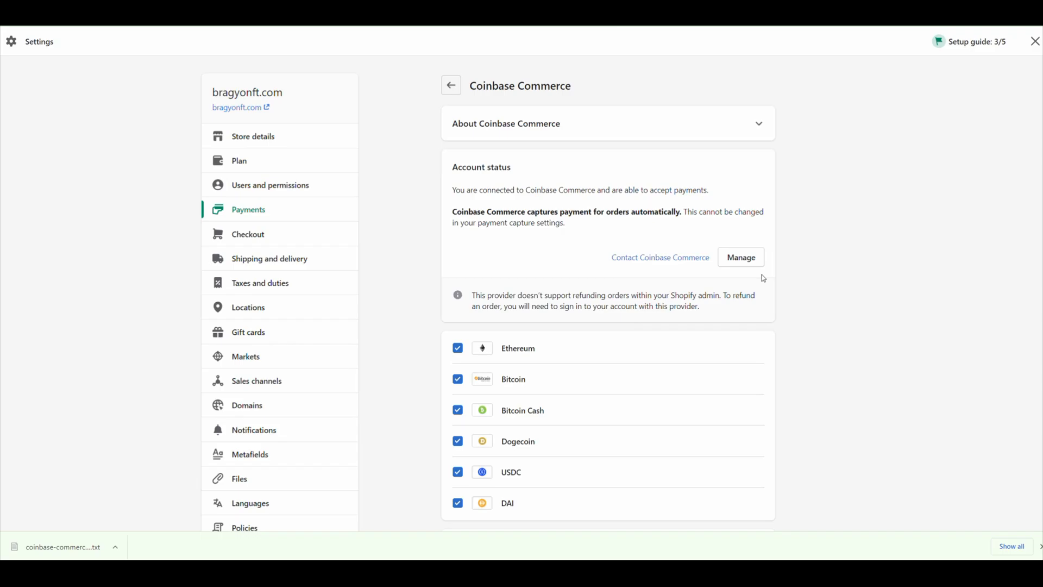
{"action": "left_click", "coordinate": [740, 257]}
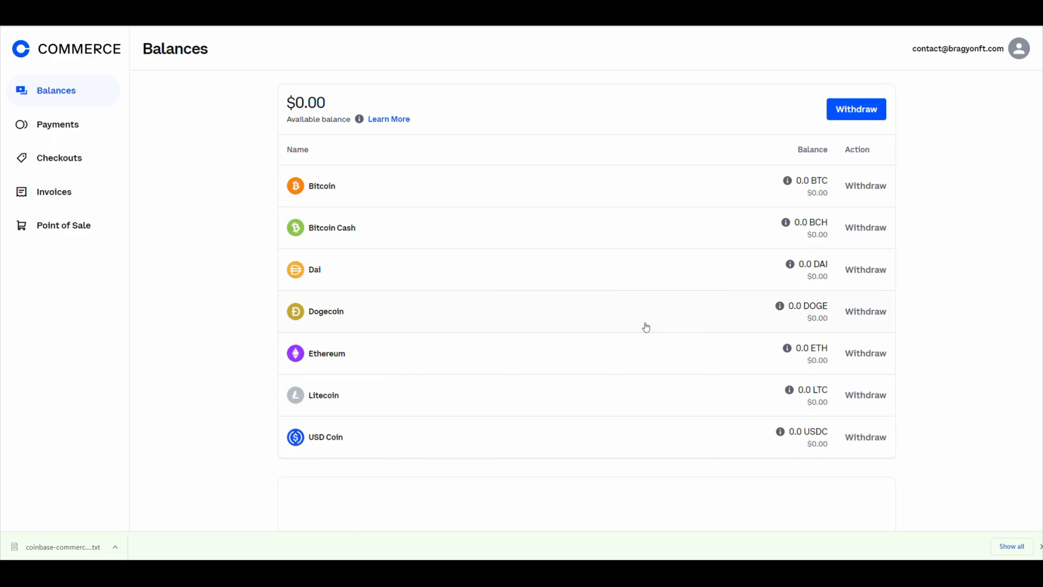
{"action": "mouse_move", "coordinate": [700, 154]}
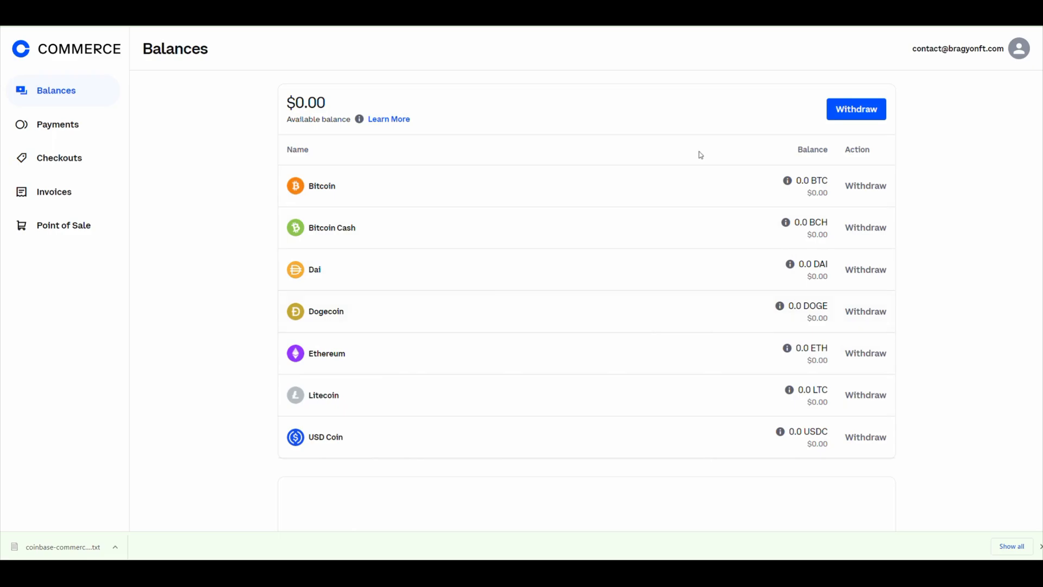